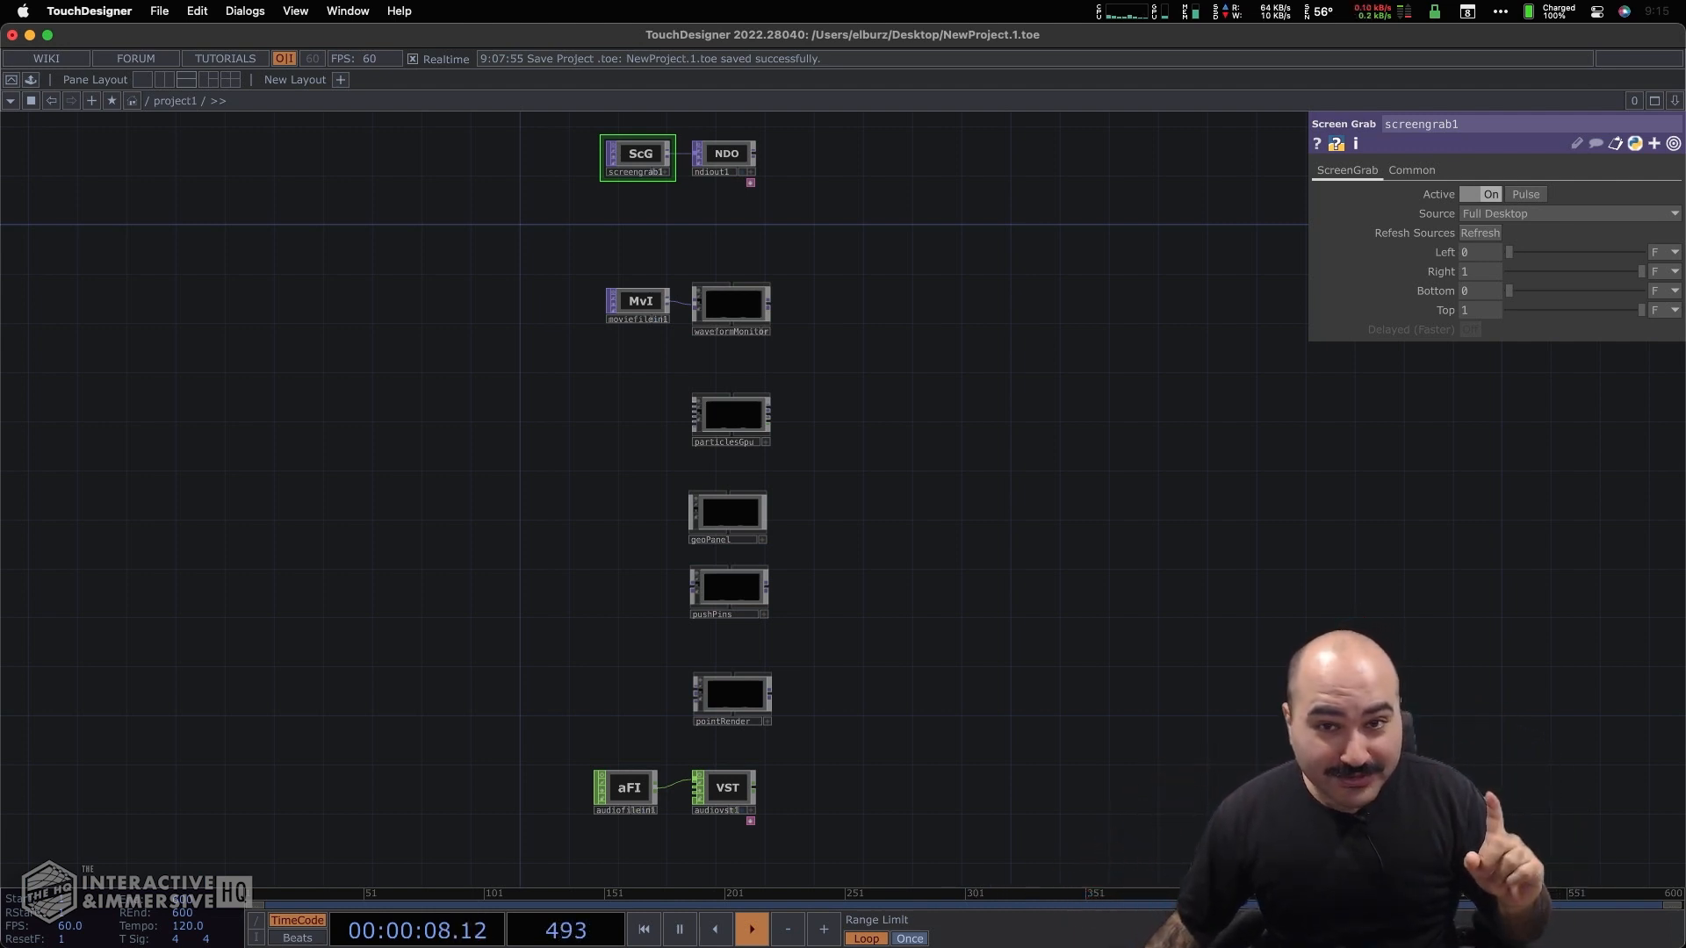
Glance at the Mac system menu and dismiss it without choosing anything.
left_click(18, 10)
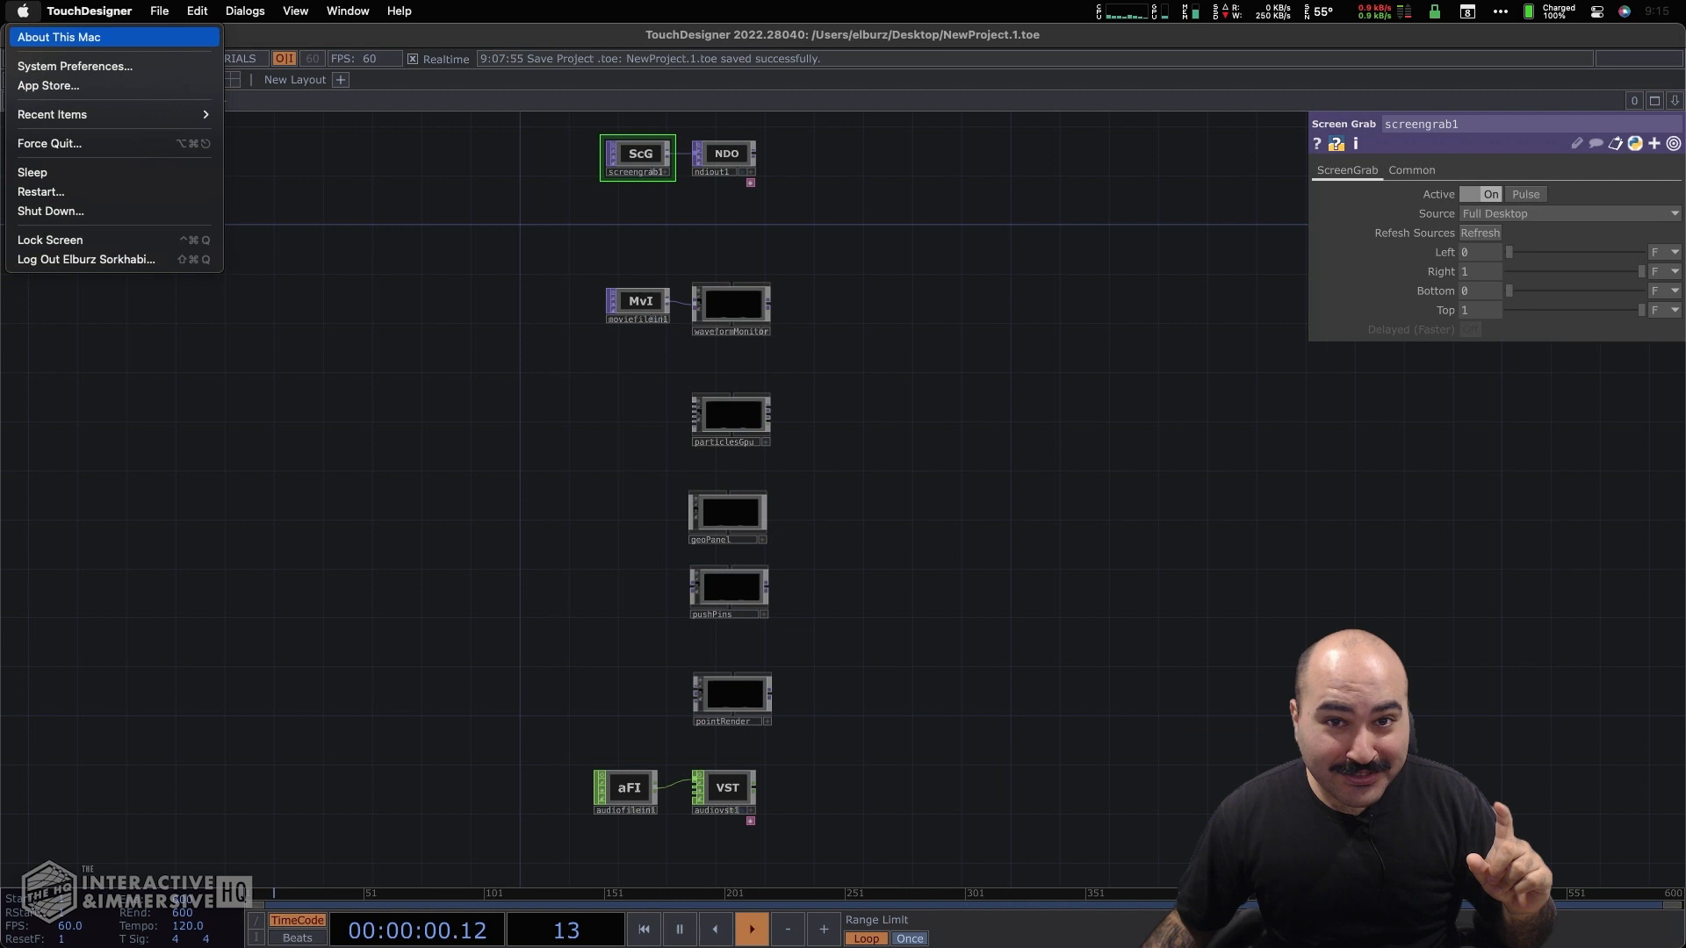
left_click(58, 36)
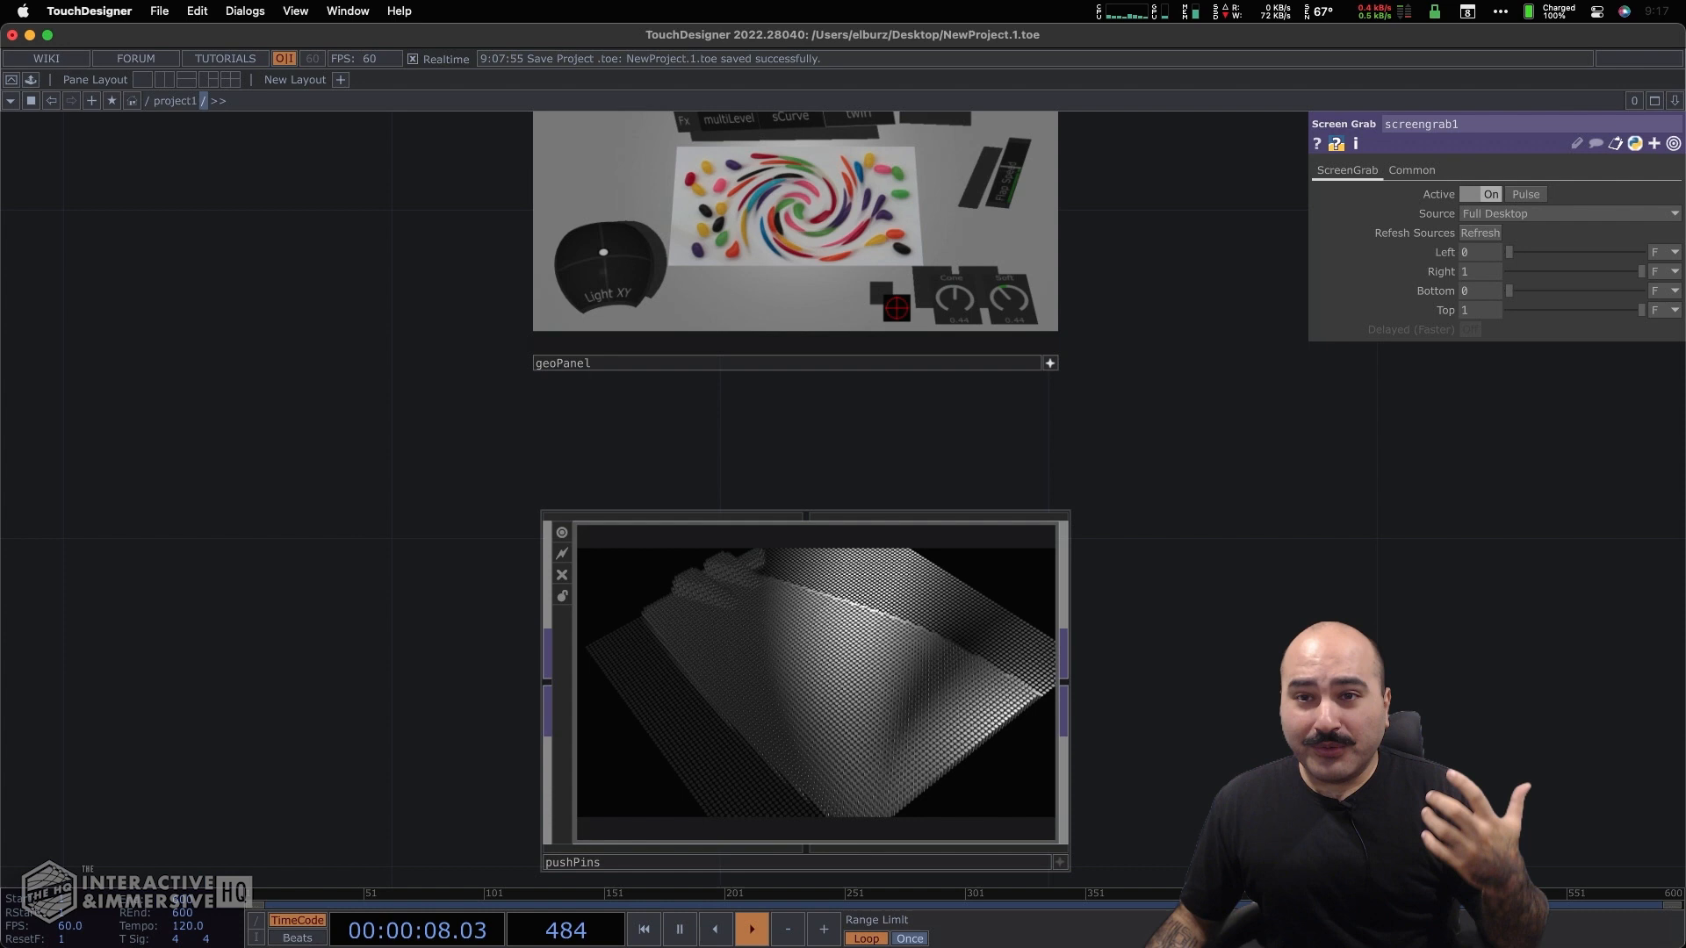
left_click(642, 929)
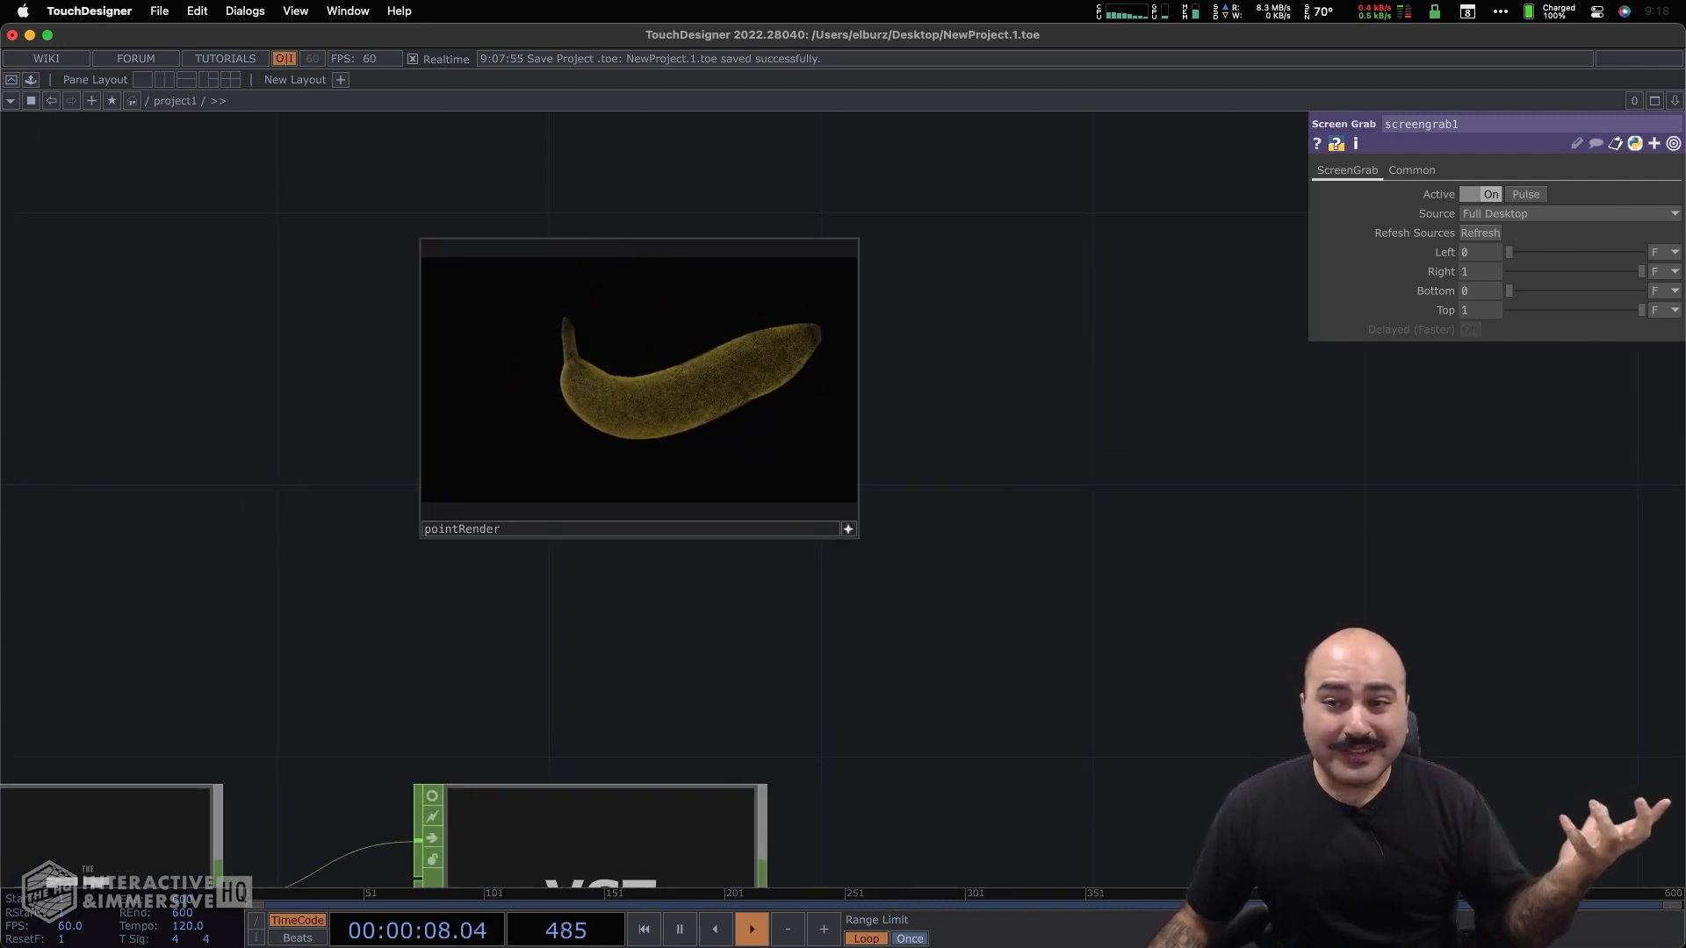
Pan from the banana point cloud to the audiofilein1 and audiovst1 chain, showing the VST's plugin parameters.
left_click(637, 385)
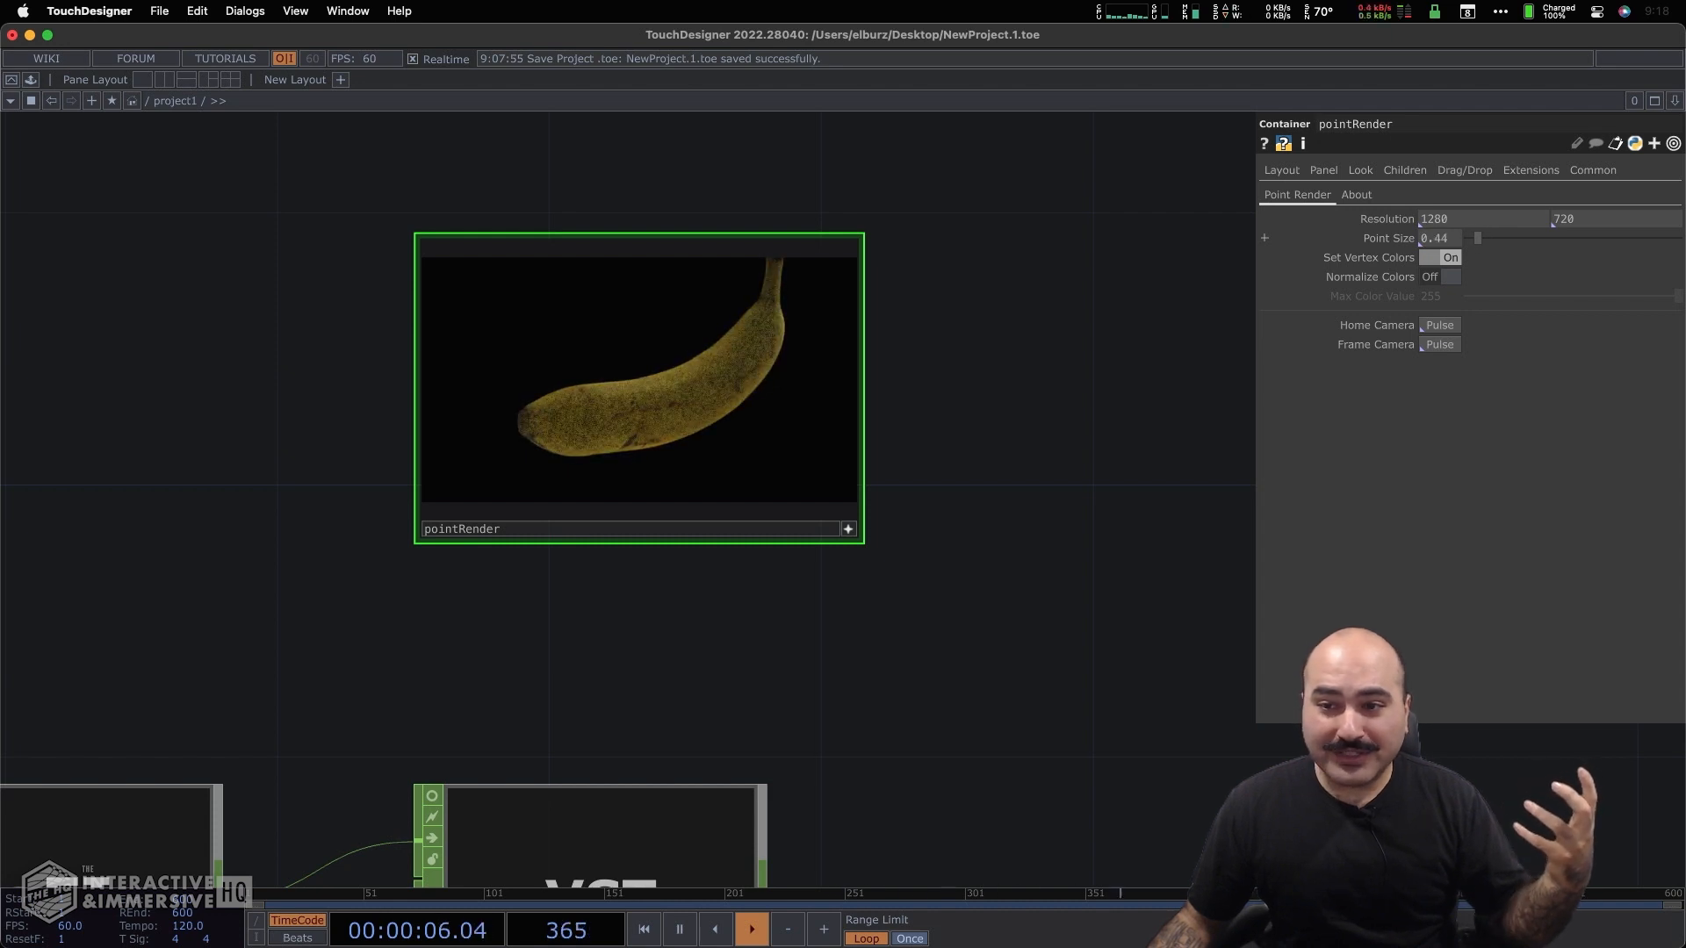
left_click_drag(1475, 237, 1491, 237)
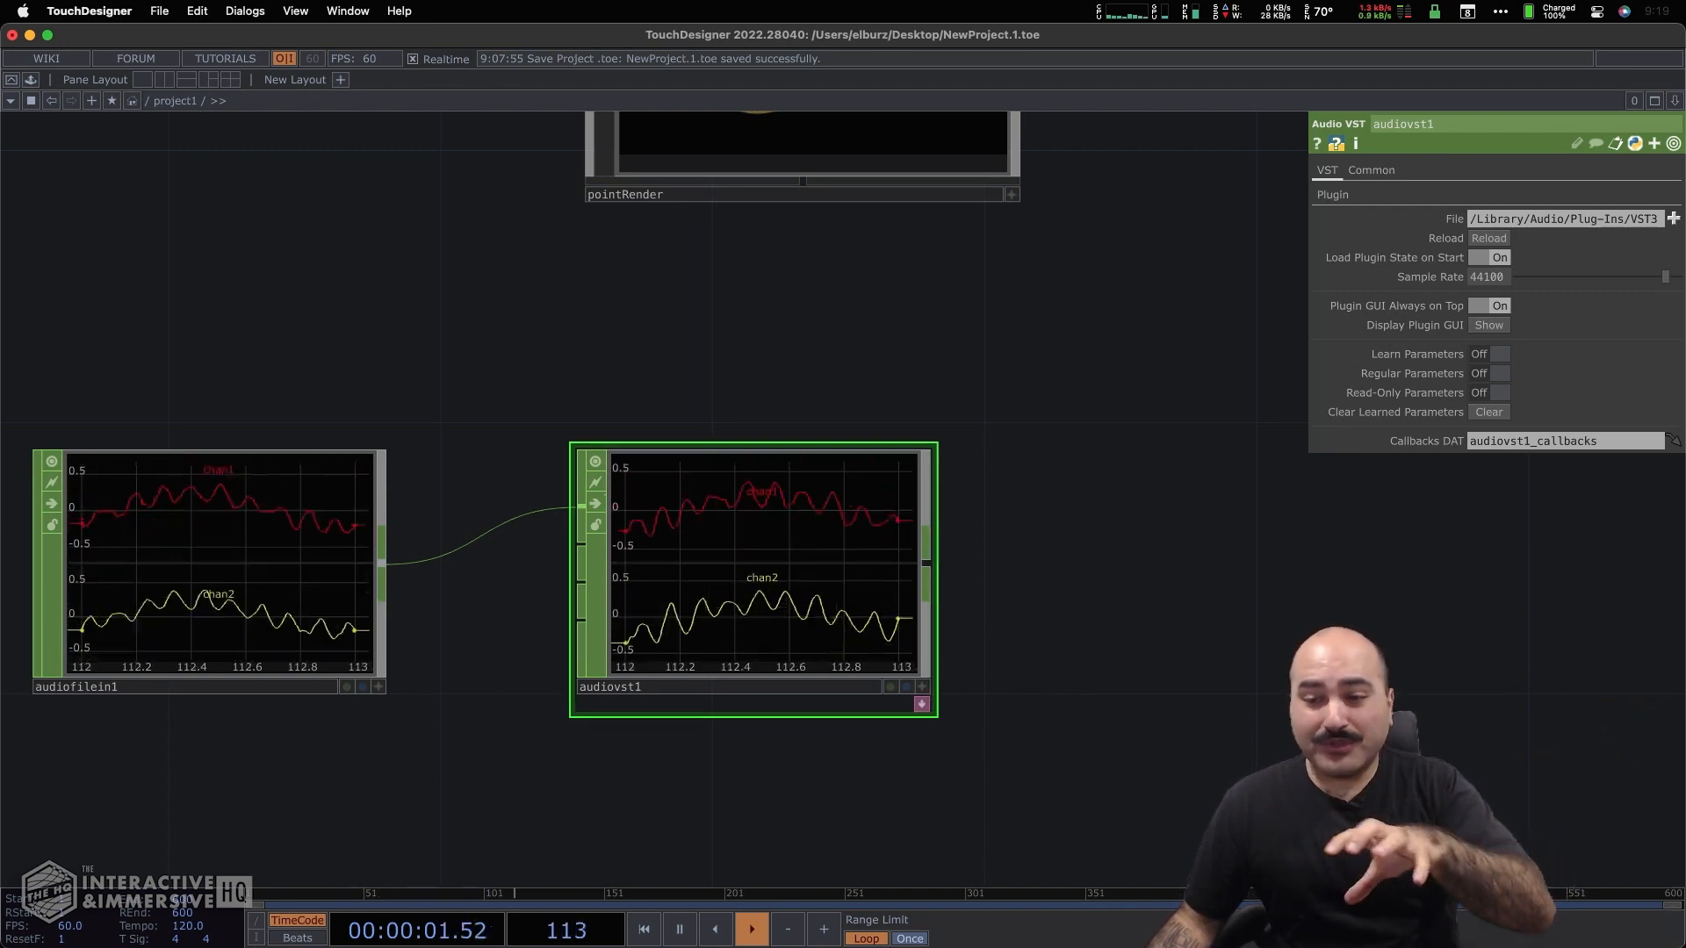
Bring screengrab1 and ndiout1 into view and display ndiout1's NDI Out parameters.
left_click(1487, 325)
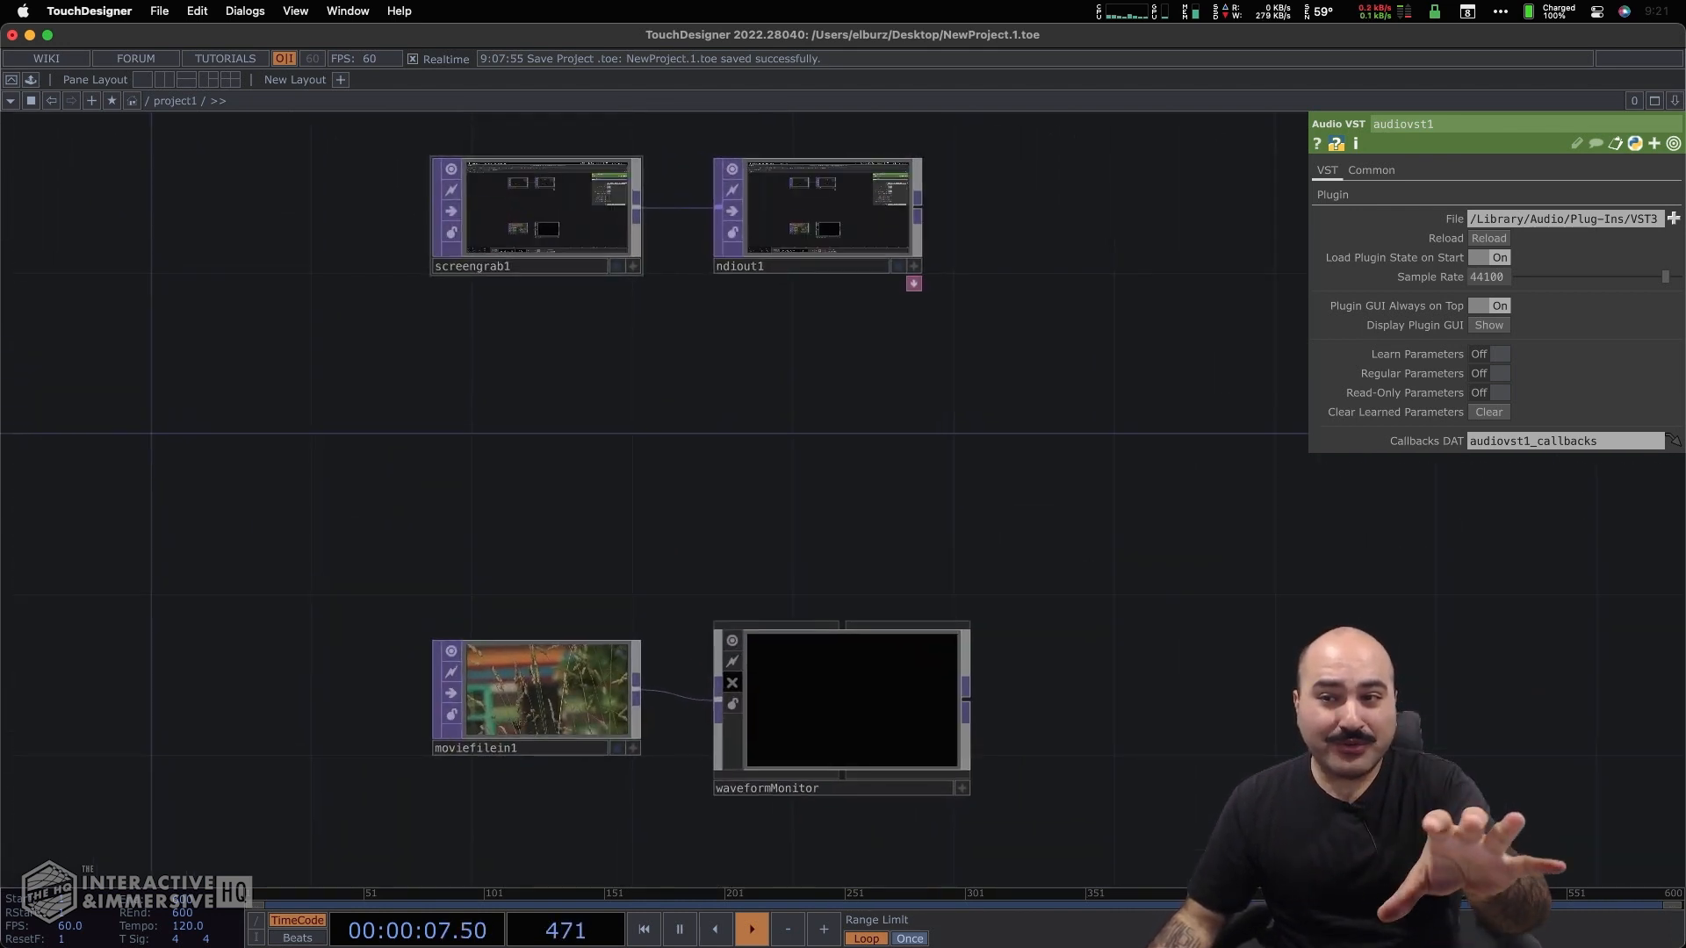
left_click(817, 214)
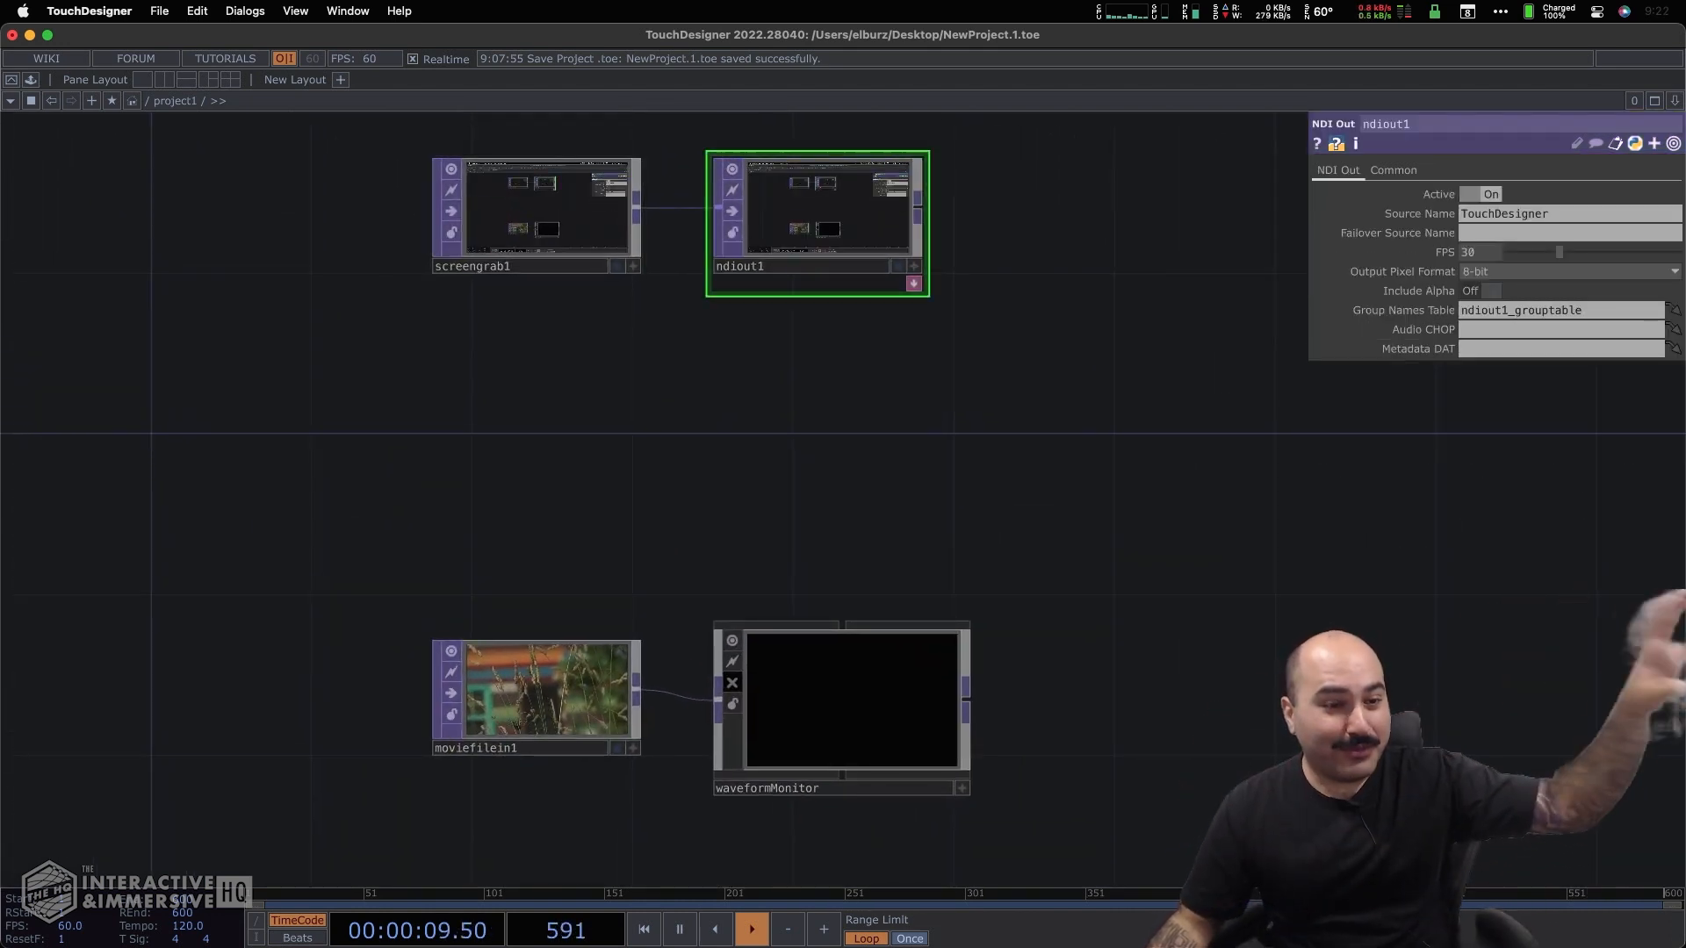